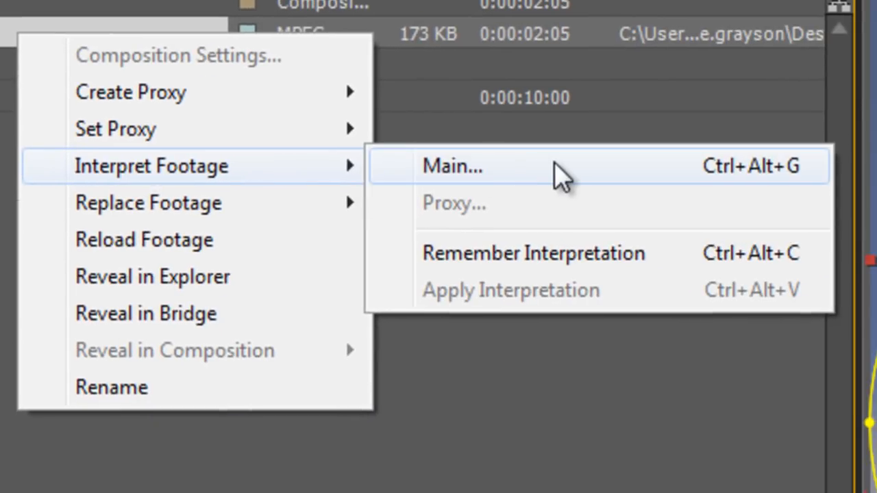
# Step: Set the footage interpretation value to 100, then bring up the Project panel's new-item choices
pyautogui.click(453, 166)
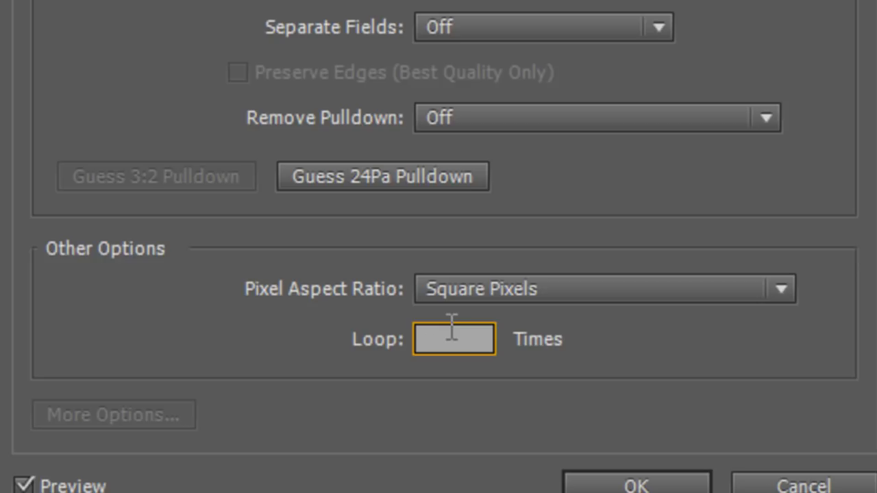
pyautogui.write('100')
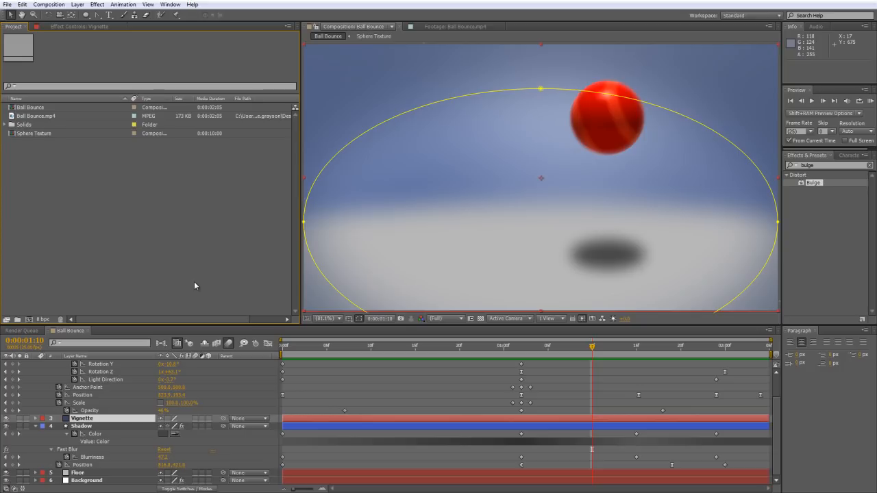
pyautogui.moveTo(293, 351)
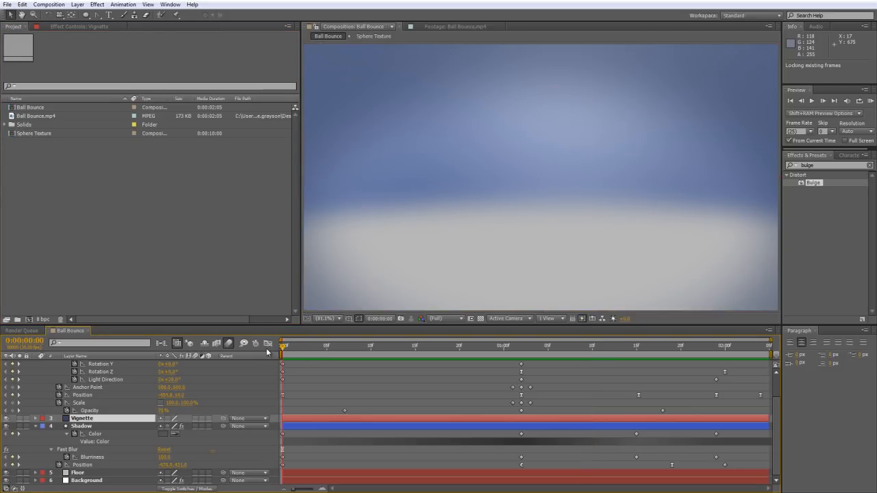
pyautogui.click(861, 140)
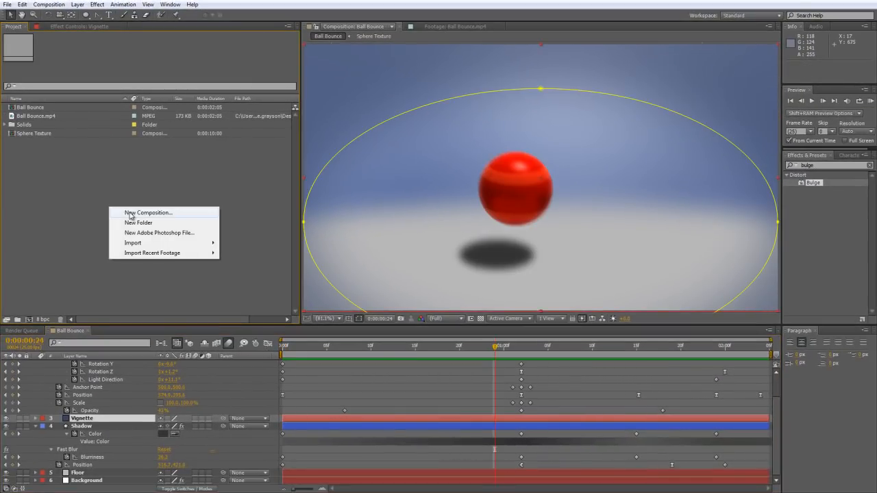
# Step: Create Comp 1 with a 20-second (2000) duration and place the Ball Bounce pre-comp in its timeline
pyautogui.click(148, 212)
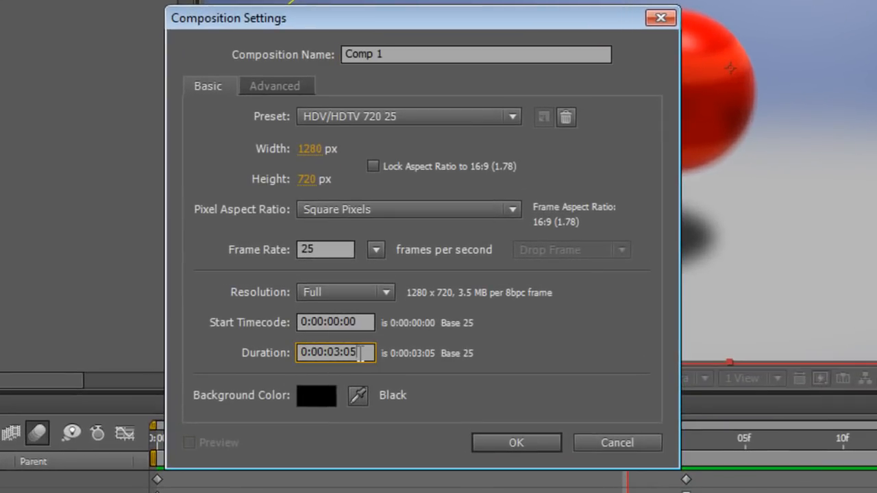
pyautogui.doubleClick(340, 352)
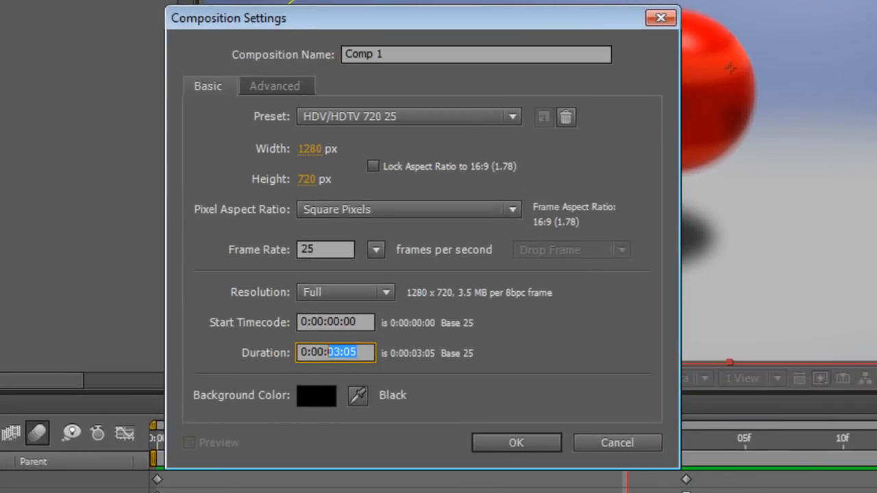
pyautogui.write('2000')
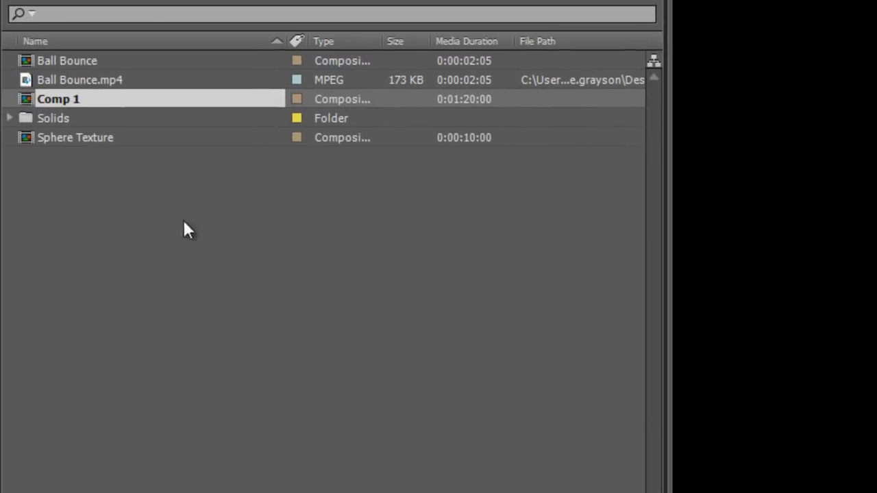
pyautogui.doubleClick(57, 99)
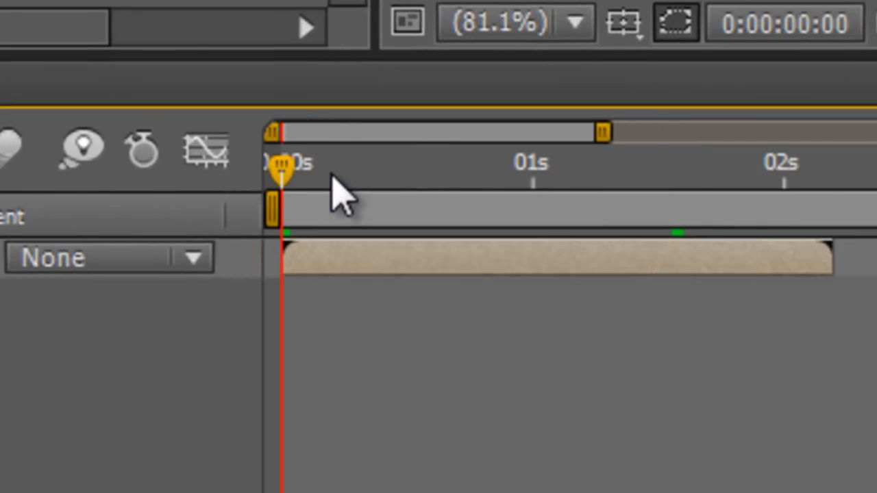
pyautogui.moveTo(335, 199)
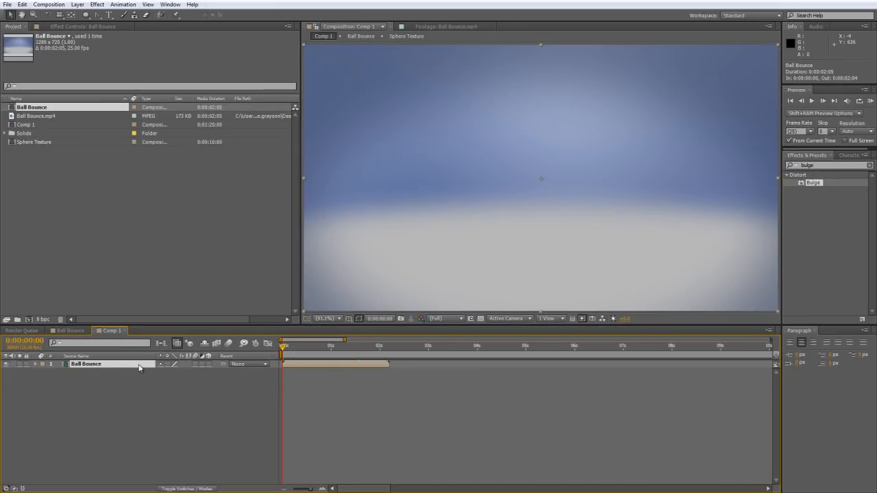
# Step: Enable Time Remapping on the Ball Bounce layer and scrub through the bounce to check timing
pyautogui.rightClick(85, 364)
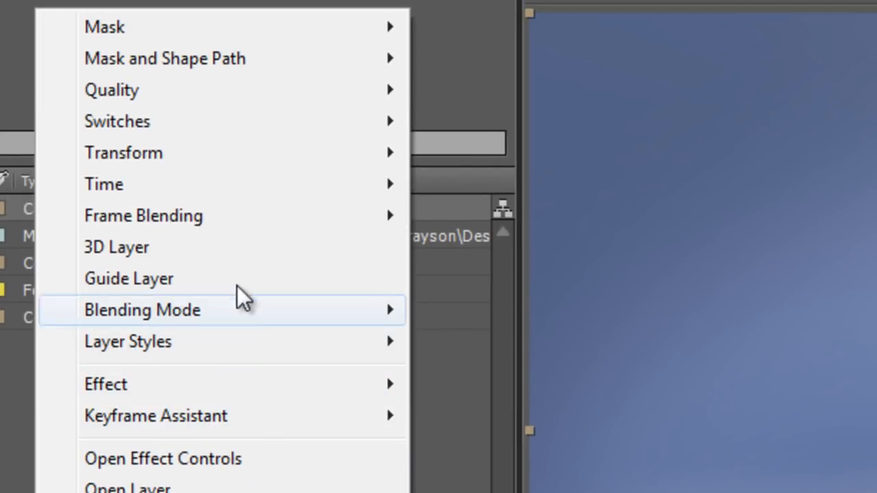
pyautogui.moveTo(104, 183)
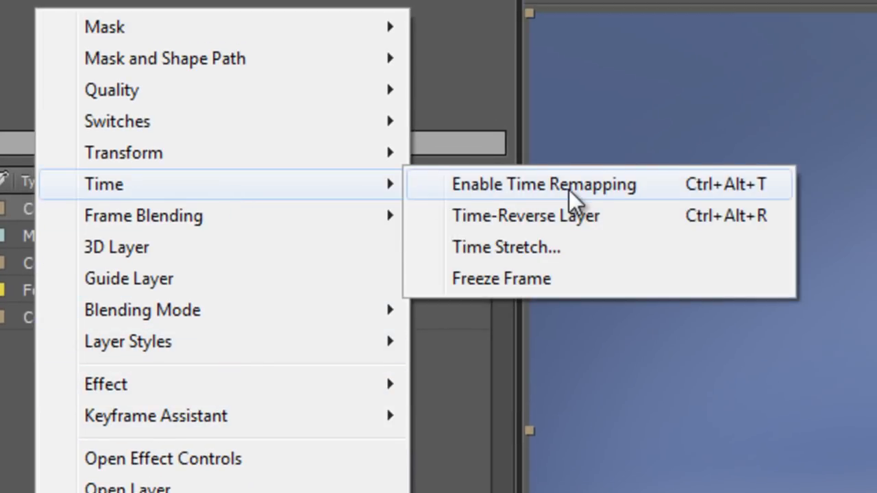
pyautogui.click(542, 184)
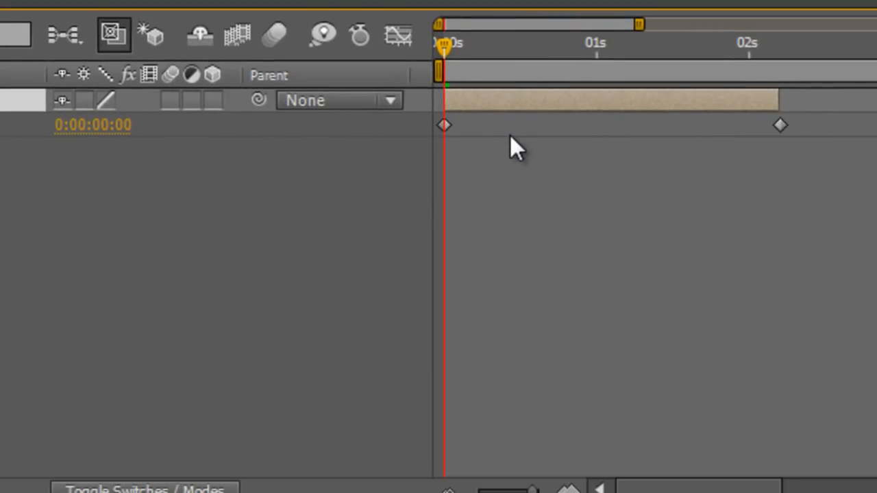
pyautogui.moveTo(452, 144)
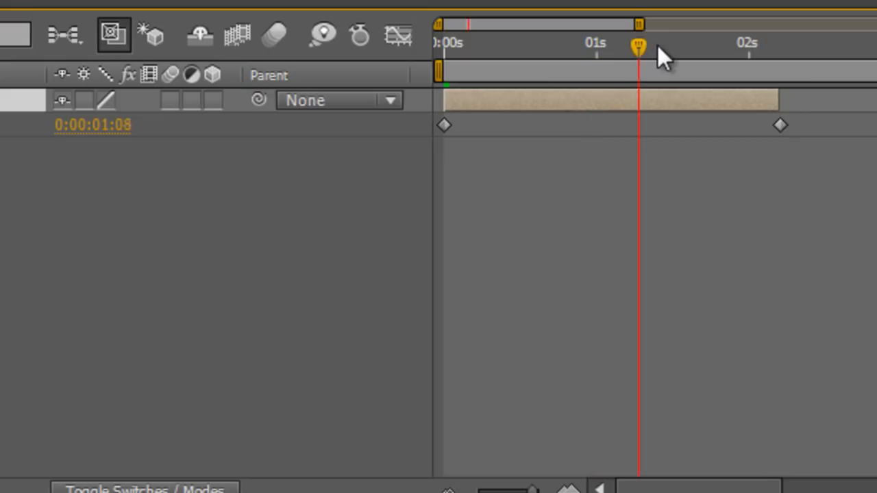
pyautogui.moveTo(637, 47); pyautogui.dragTo(781, 47)
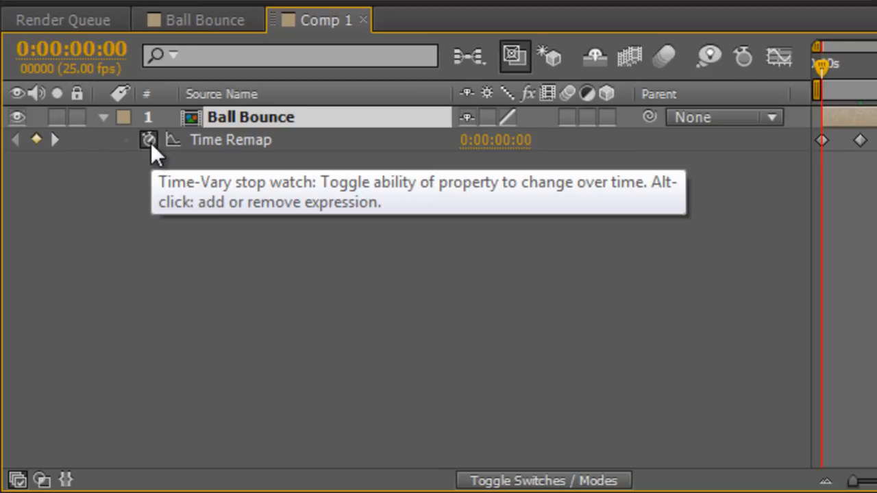
# Step: Add a loopOut() expression to the Ball Bounce layer's Time Remap property
pyautogui.click(148, 140)
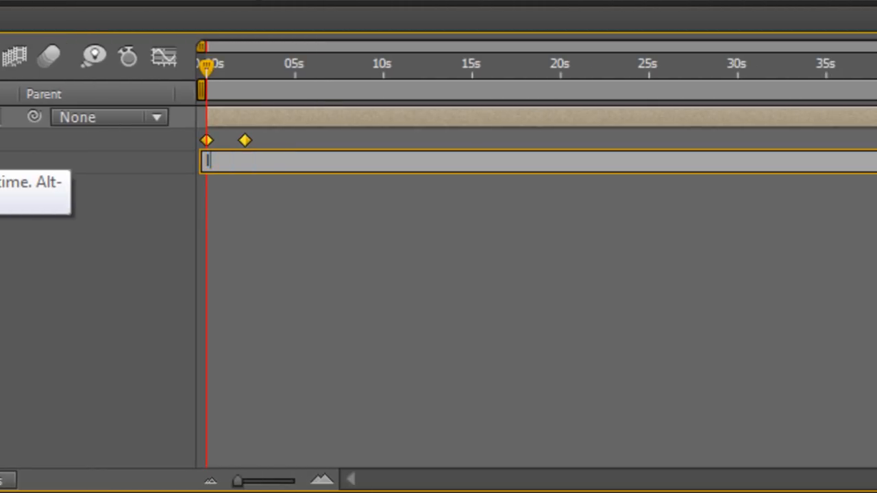
pyautogui.write('loopOut')
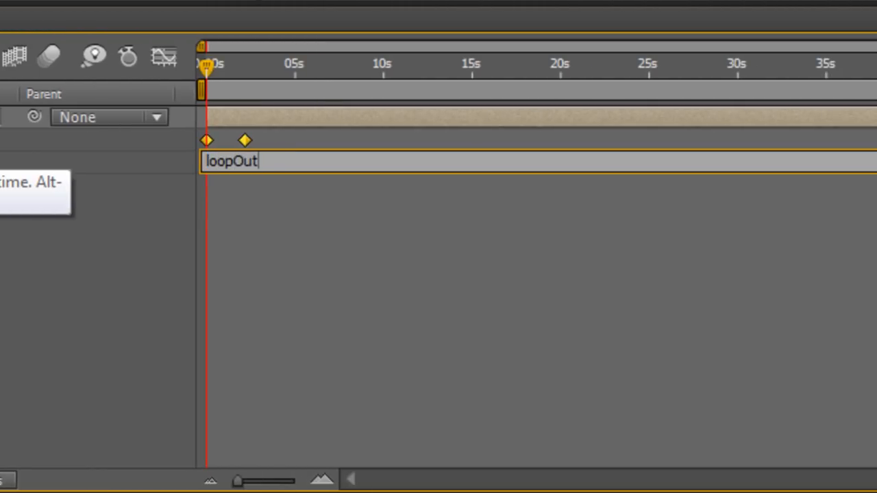
pyautogui.write('()')
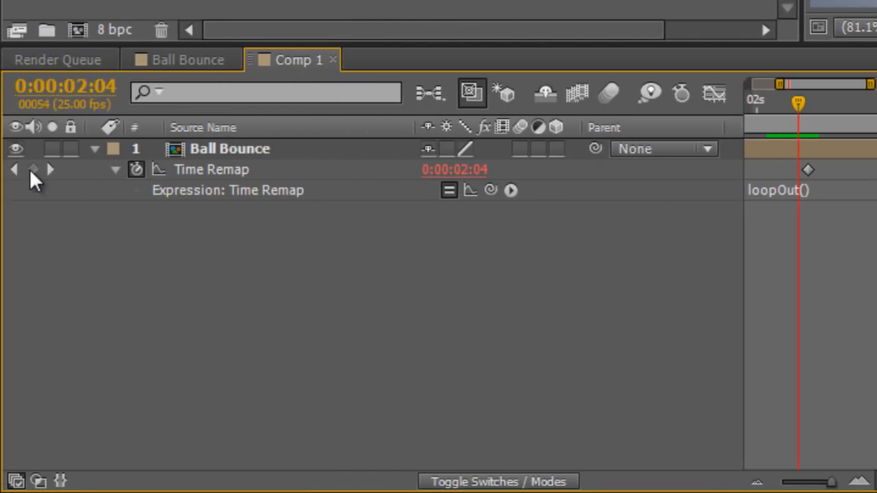
# Step: Add a Time Remap keyframe at 0:00:02:04 on the Ball Bounce layer
pyautogui.click(33, 170)
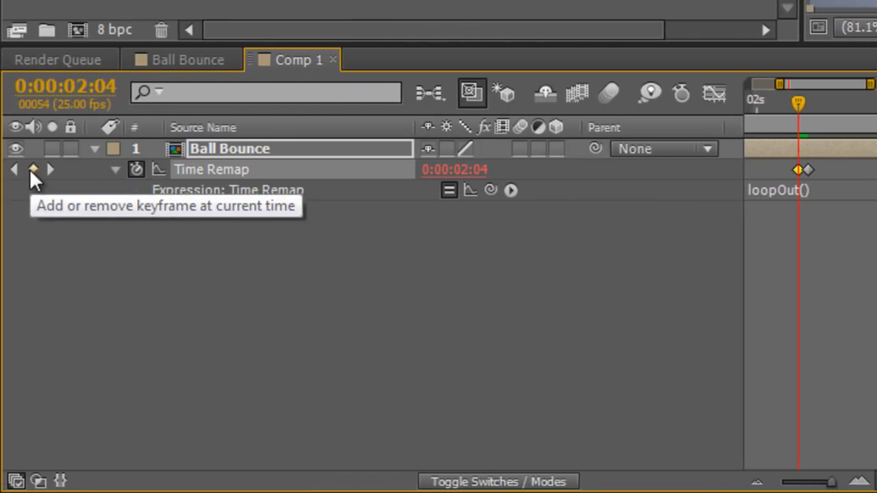